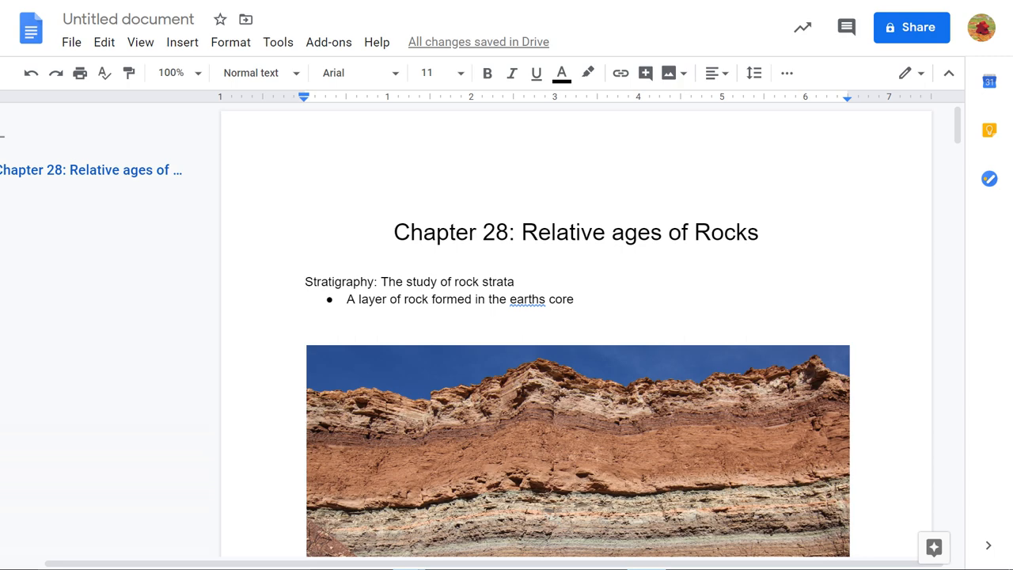
Step: Select 'Stratigraphy' in the first note line to prepare it for a Heading style
scroll(up, 3)
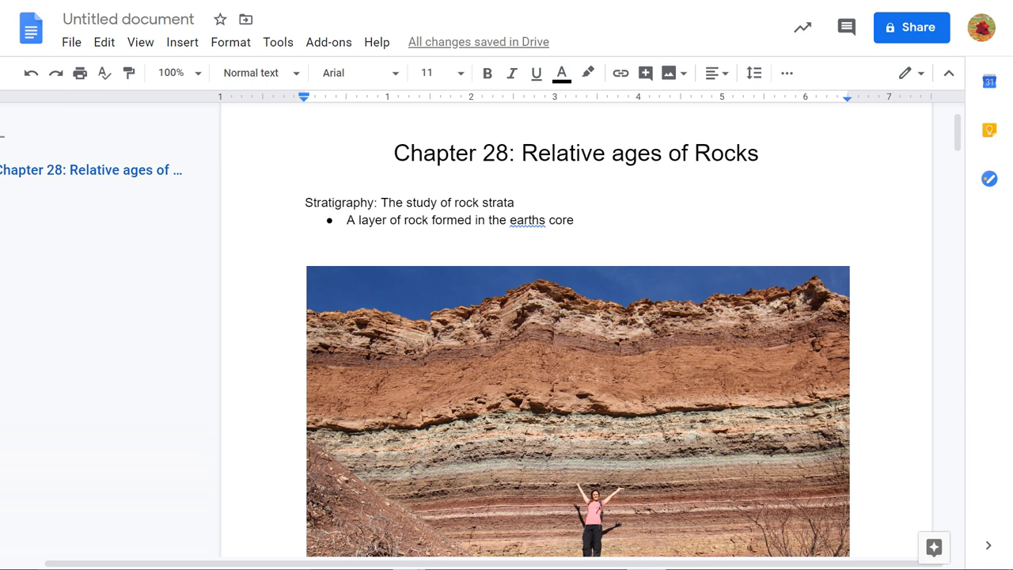
double_click(338, 203)
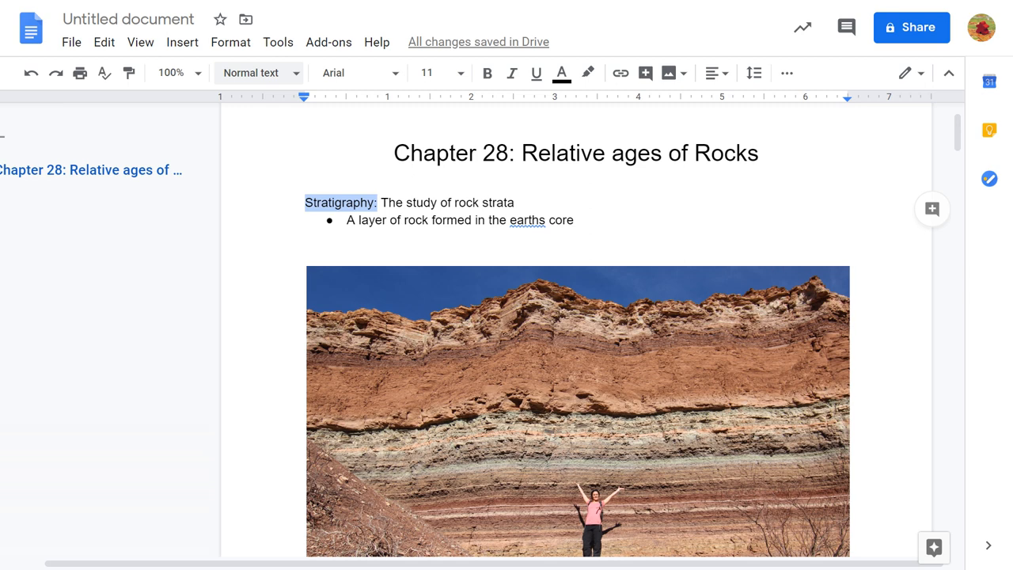
scroll(down, 3)
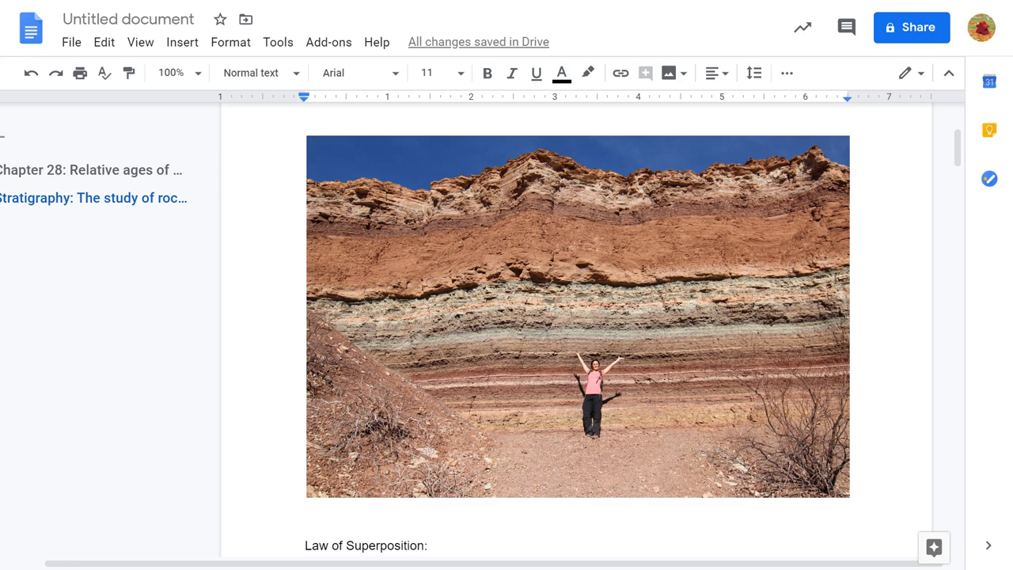
scroll(down, 3)
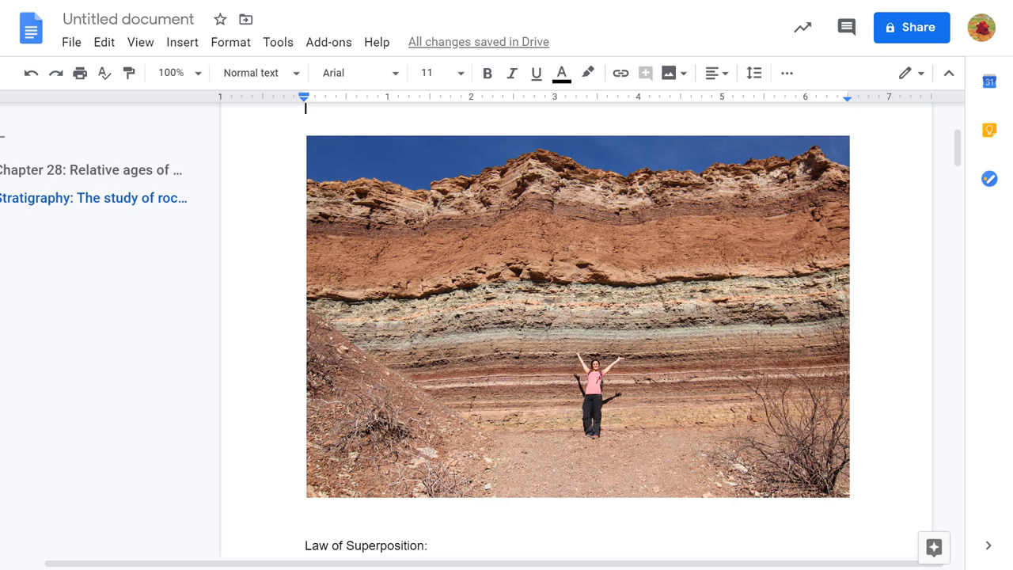
scroll(down, 3)
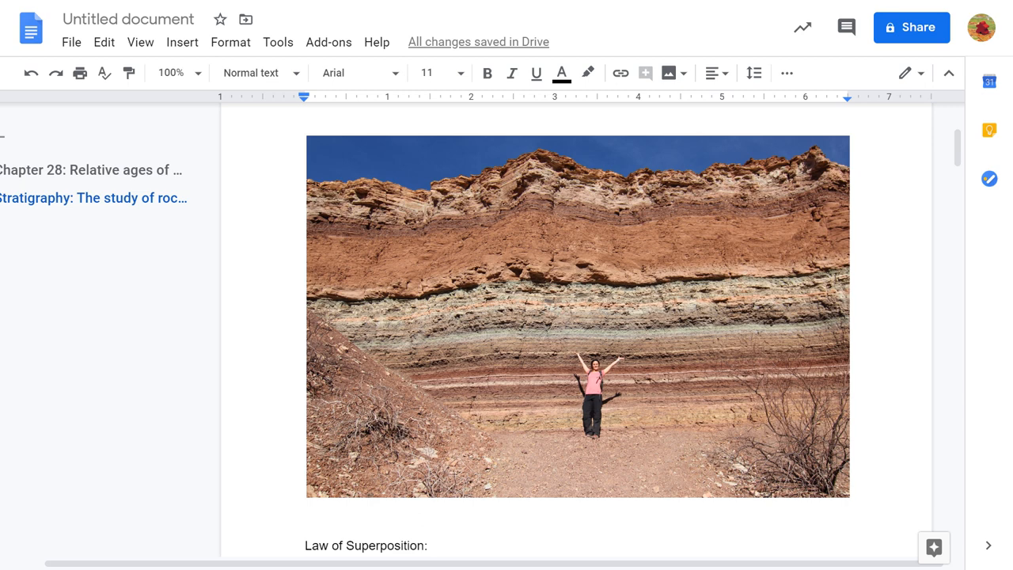
click(306, 107)
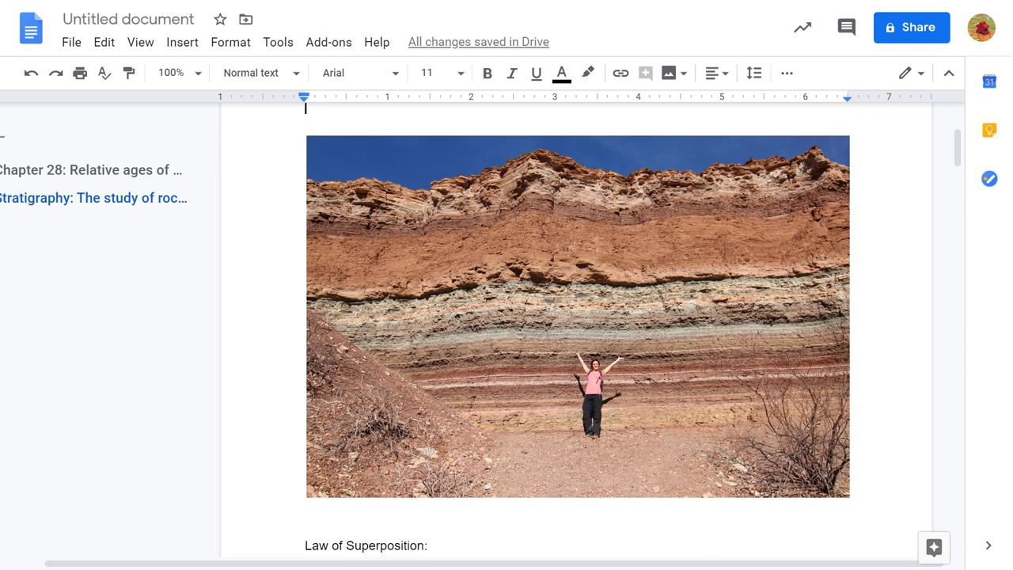
scroll(down, 3)
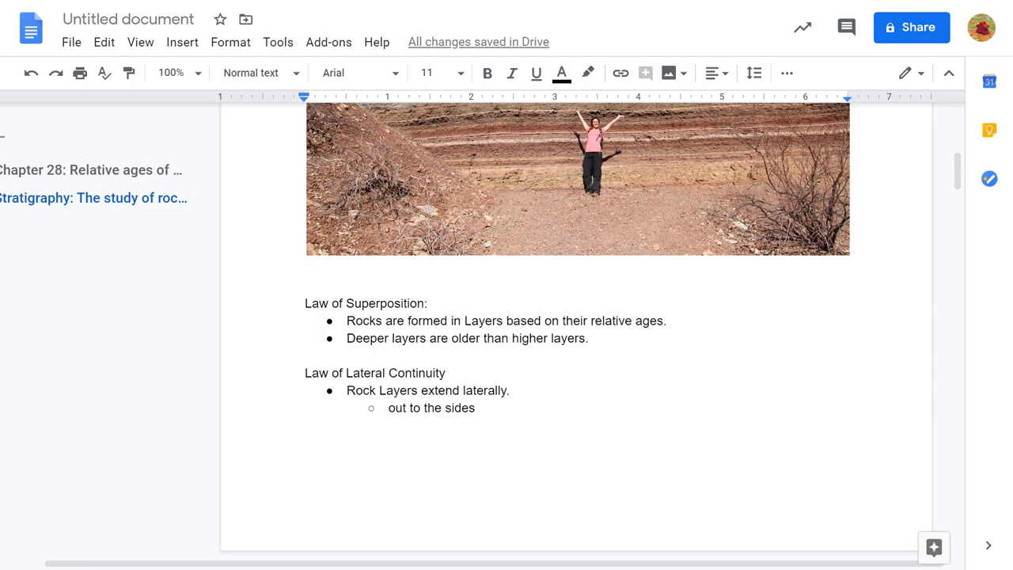
scroll(up, 3)
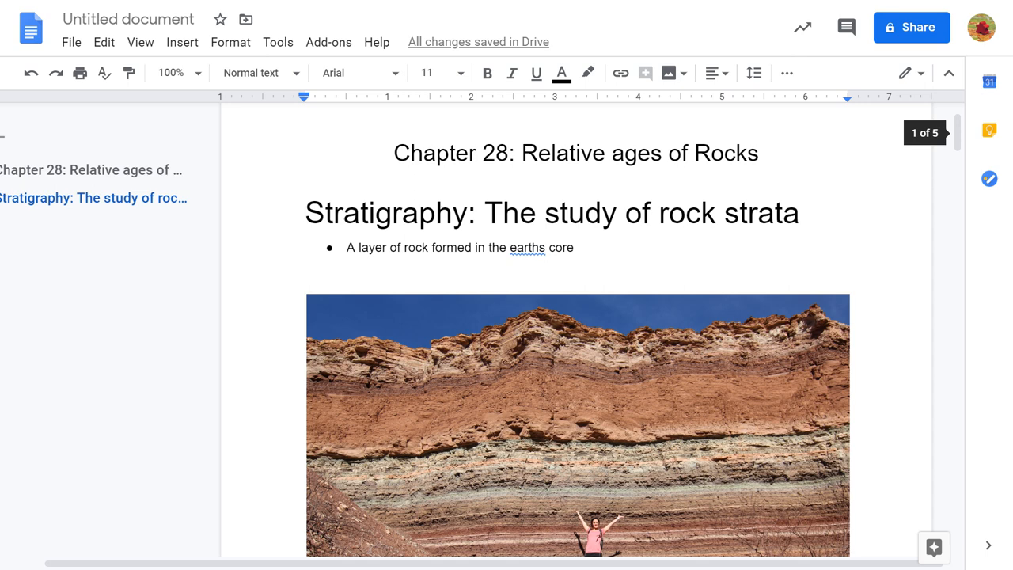
scroll(down, 3)
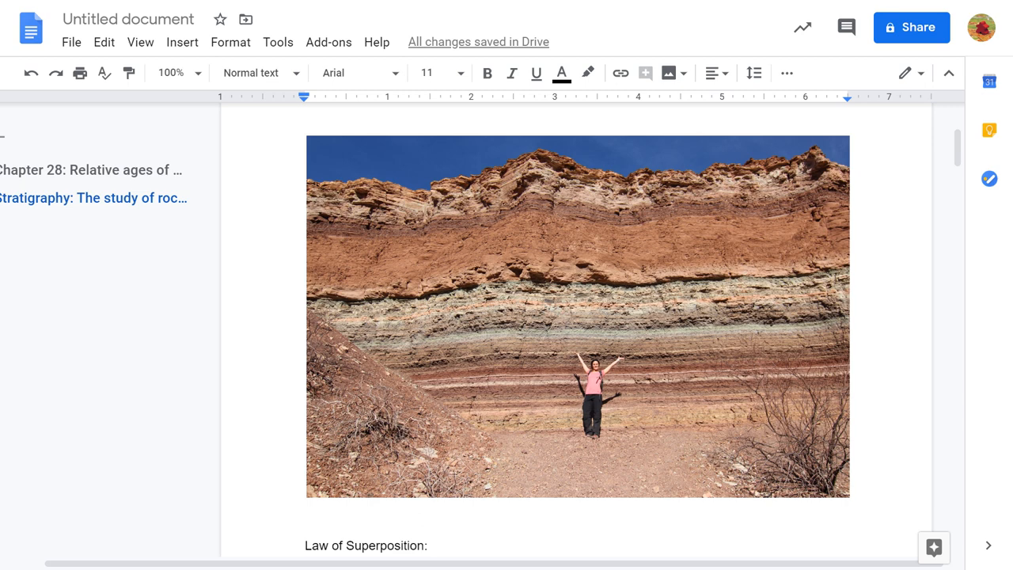
click(306, 108)
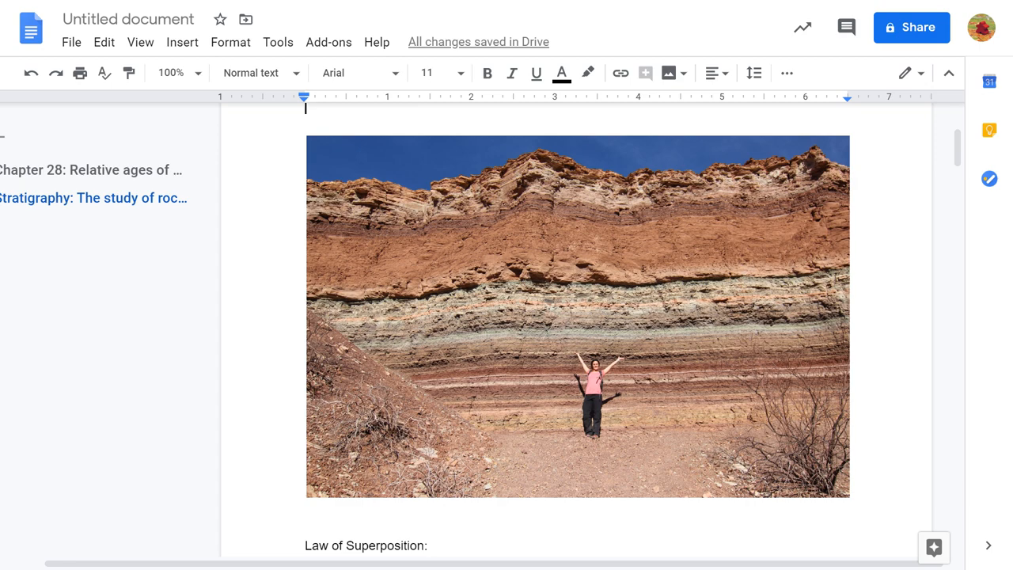
scroll(down, 3)
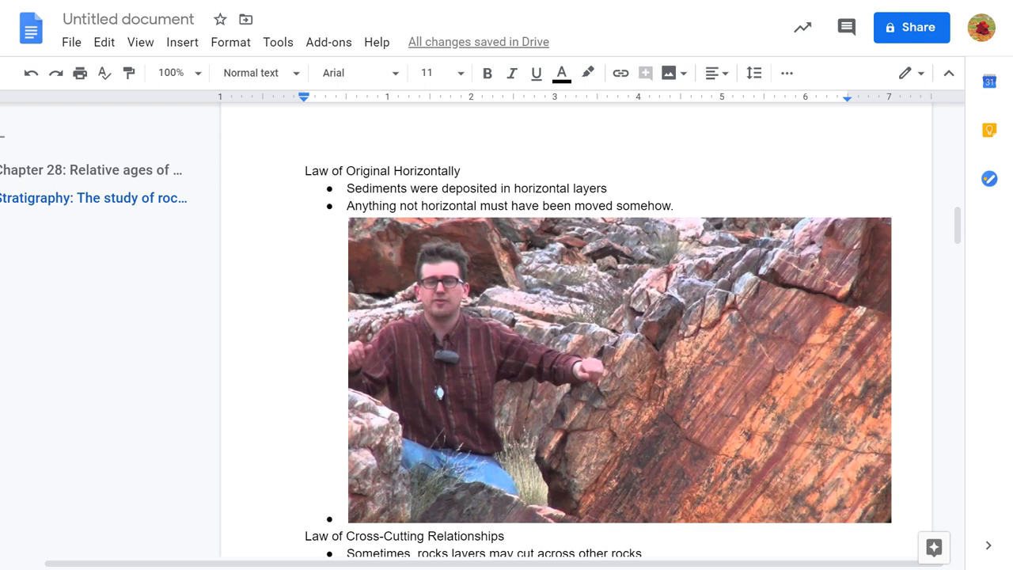
scroll(down, 3)
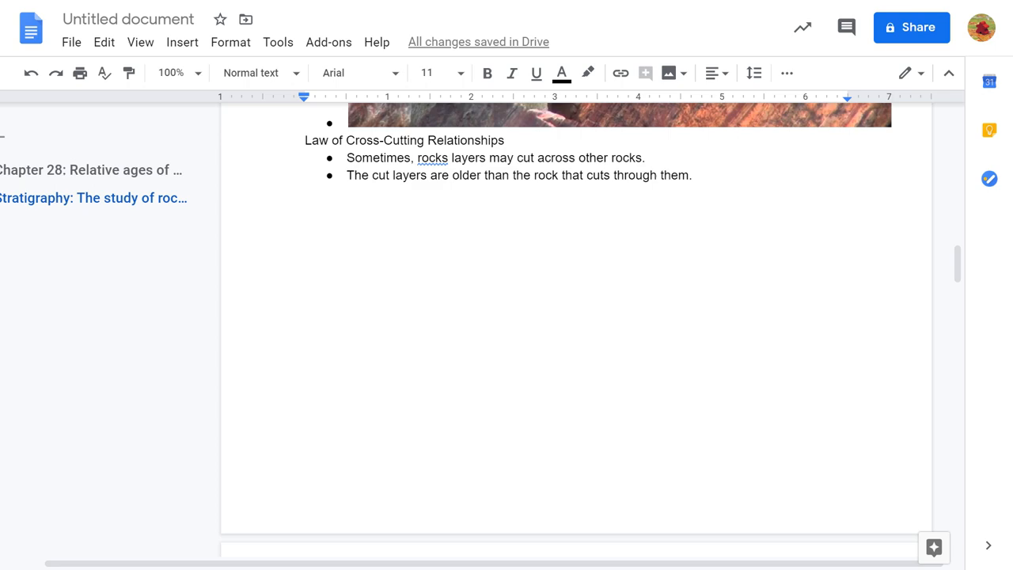
scroll(down, 3)
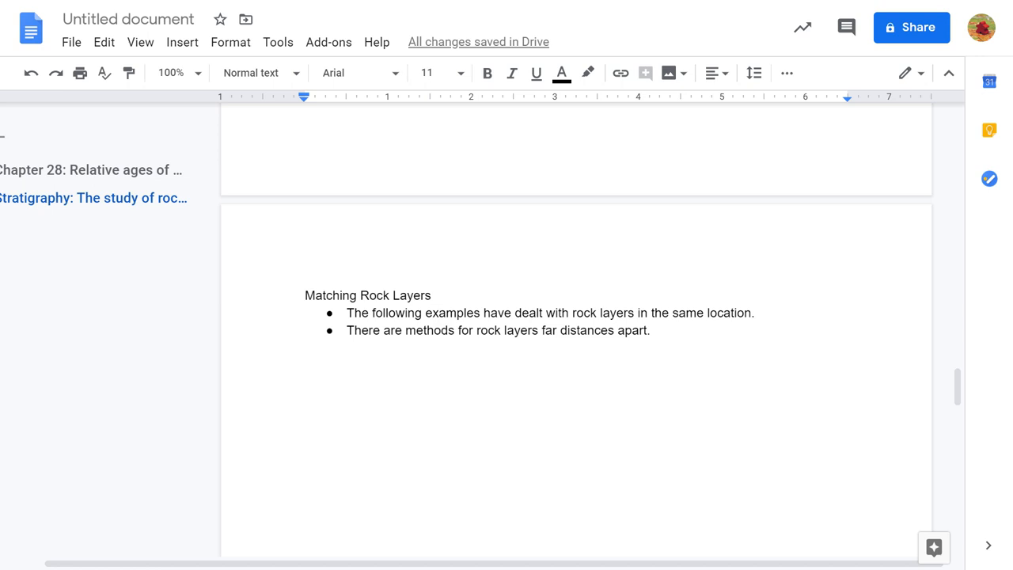
scroll(down, 3)
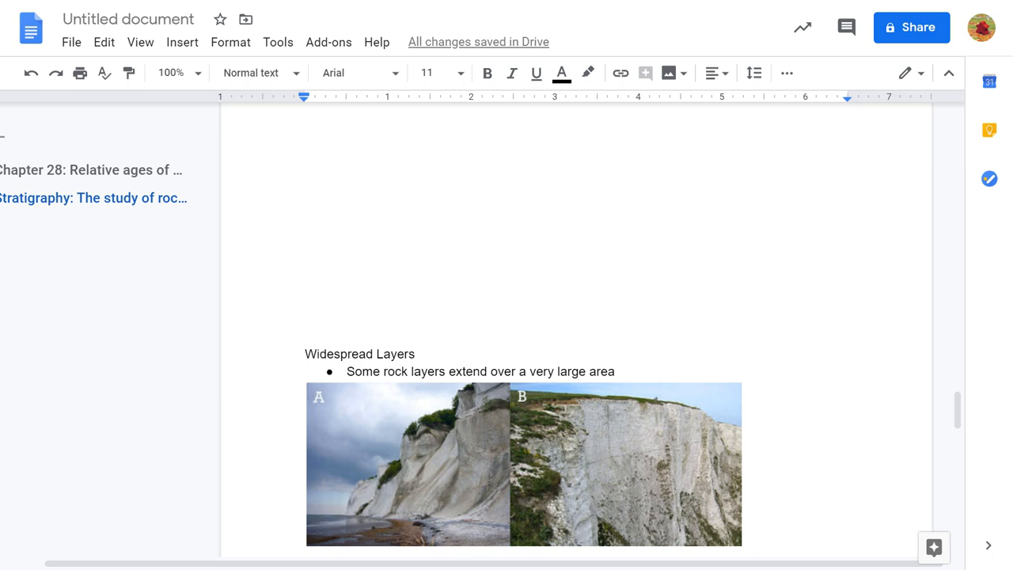
scroll(down, 3)
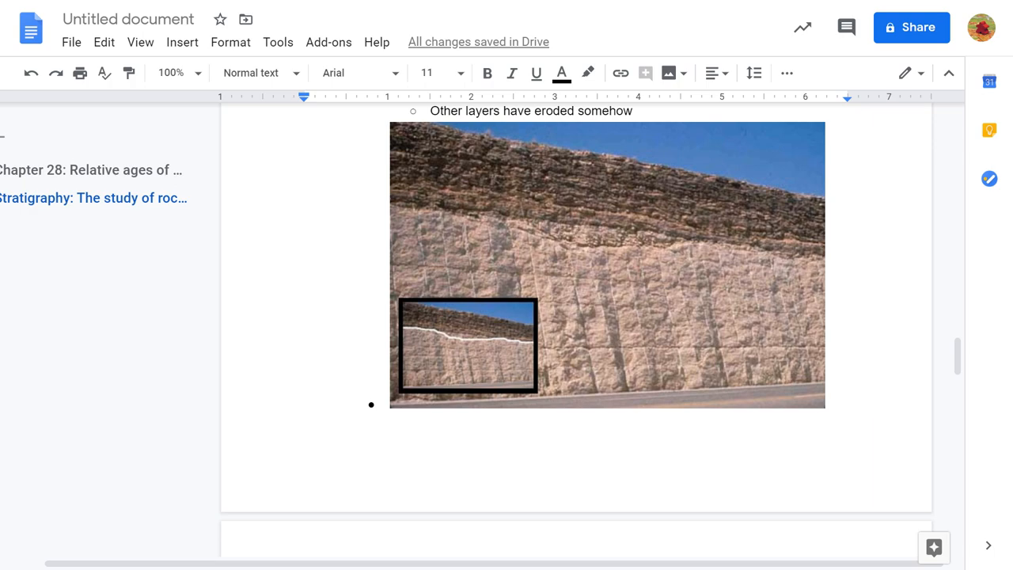
Step: Insert an empty line above the Key Beds heading, below the Widespread Layers pictures
scroll(down, 3)
text(Index fossils tell exact ages of the rock around it, regardless of the location of the layer.)
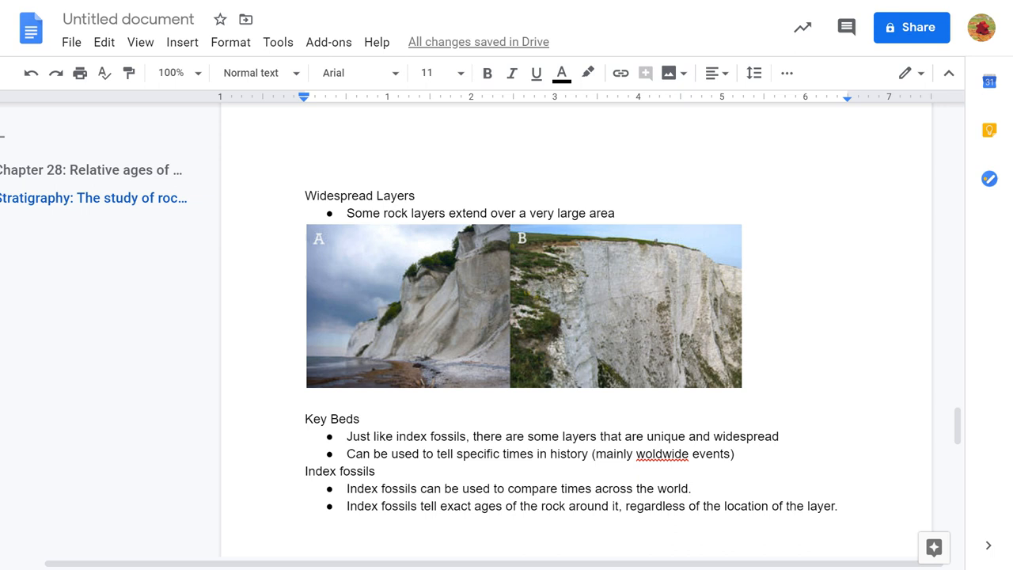
key(enter)
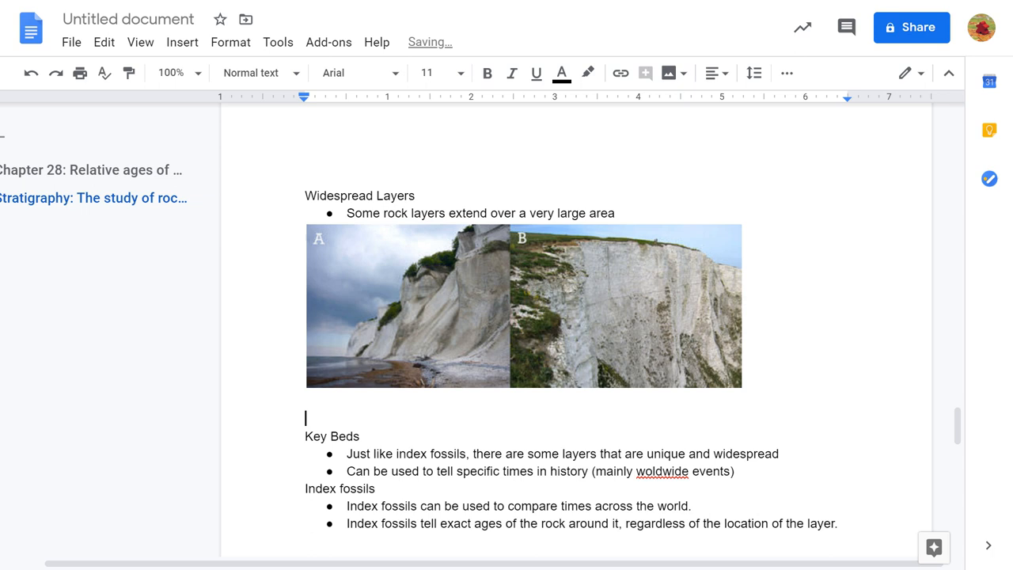
scroll(up, 3)
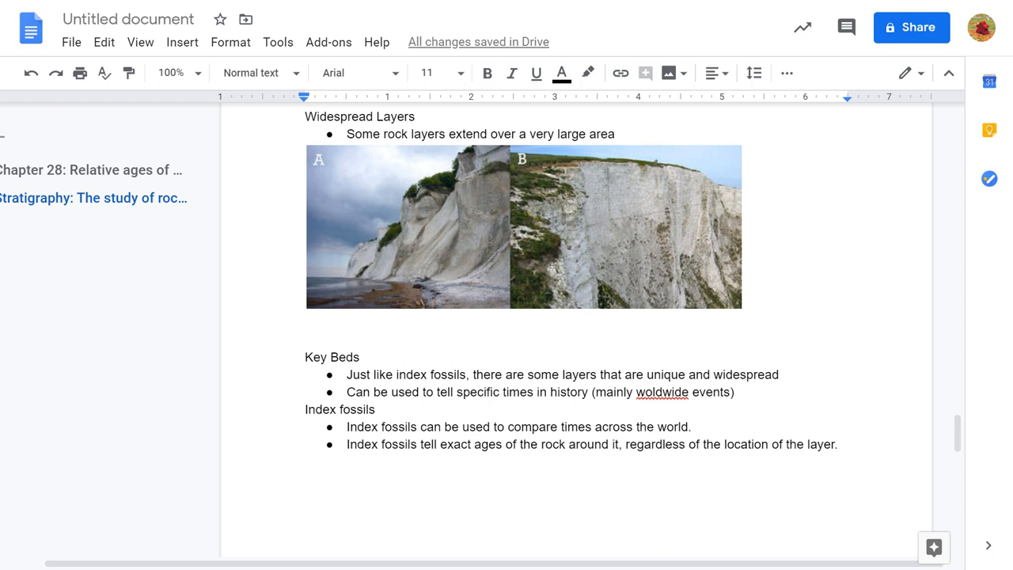
click(307, 338)
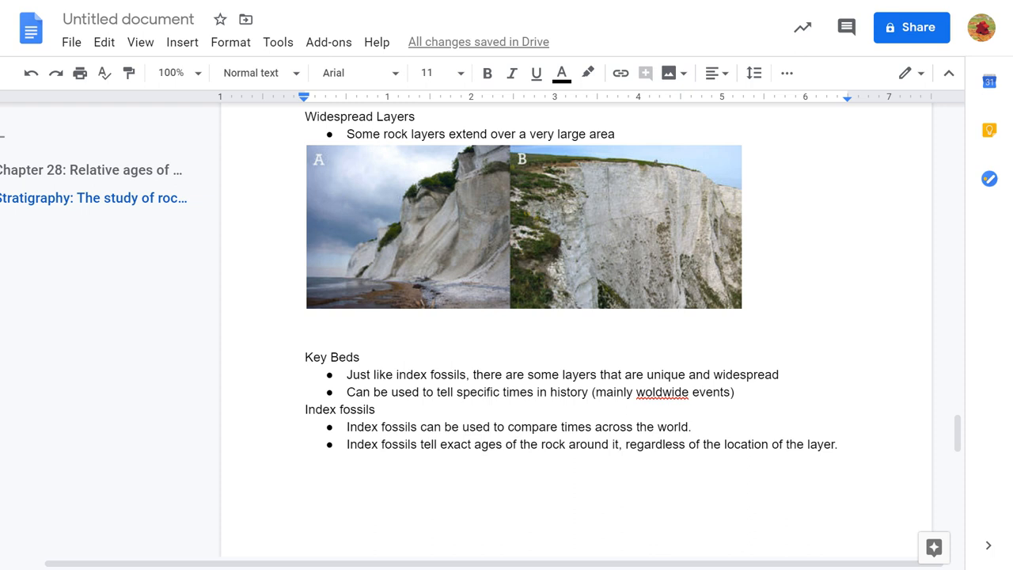
click(307, 338)
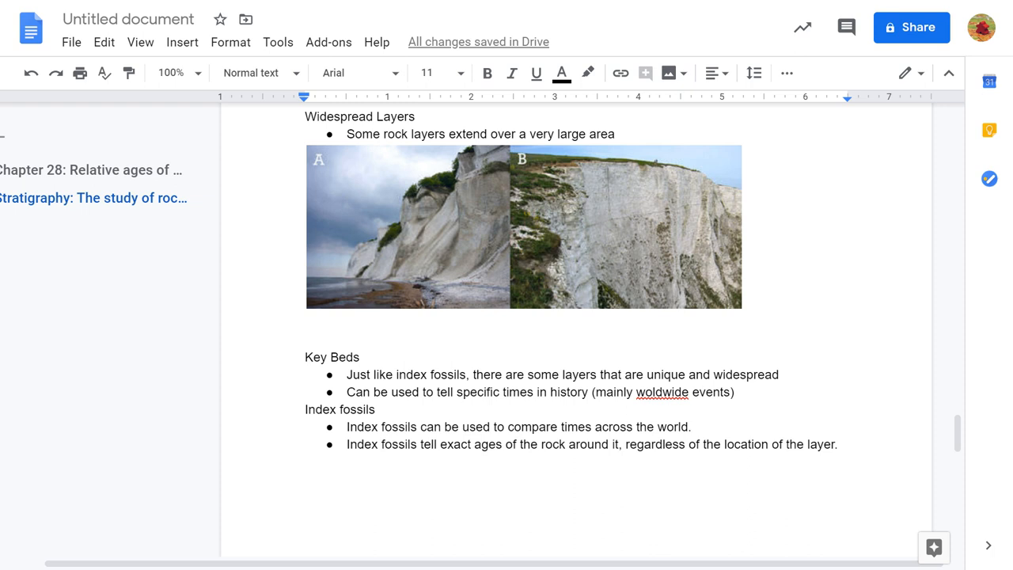
click(305, 339)
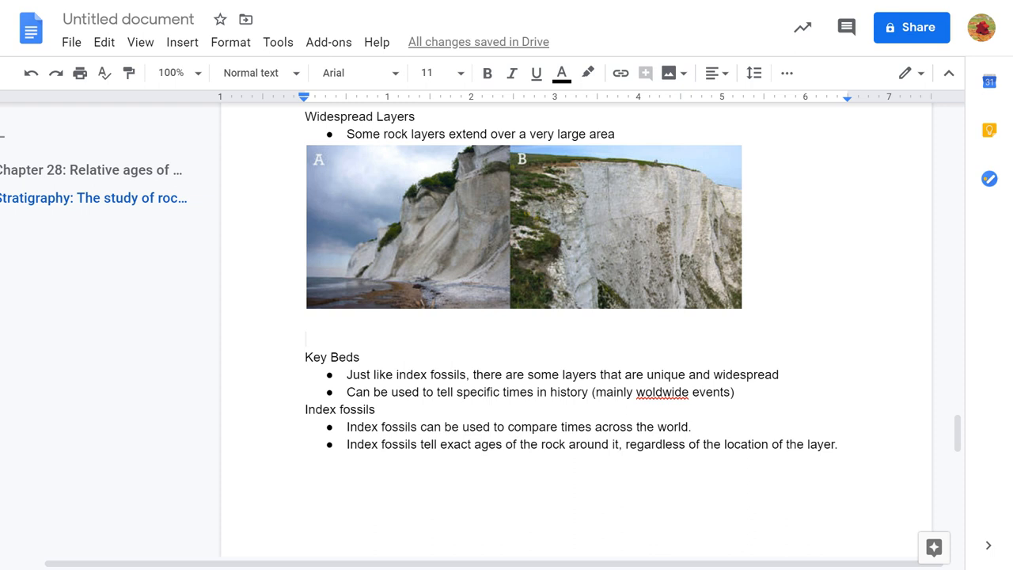
click(307, 339)
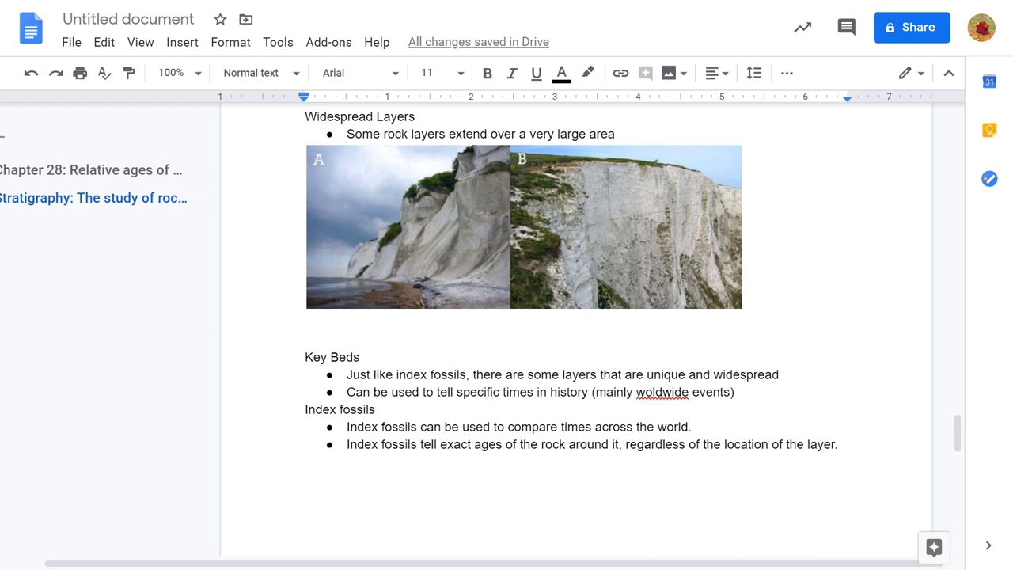
click(307, 339)
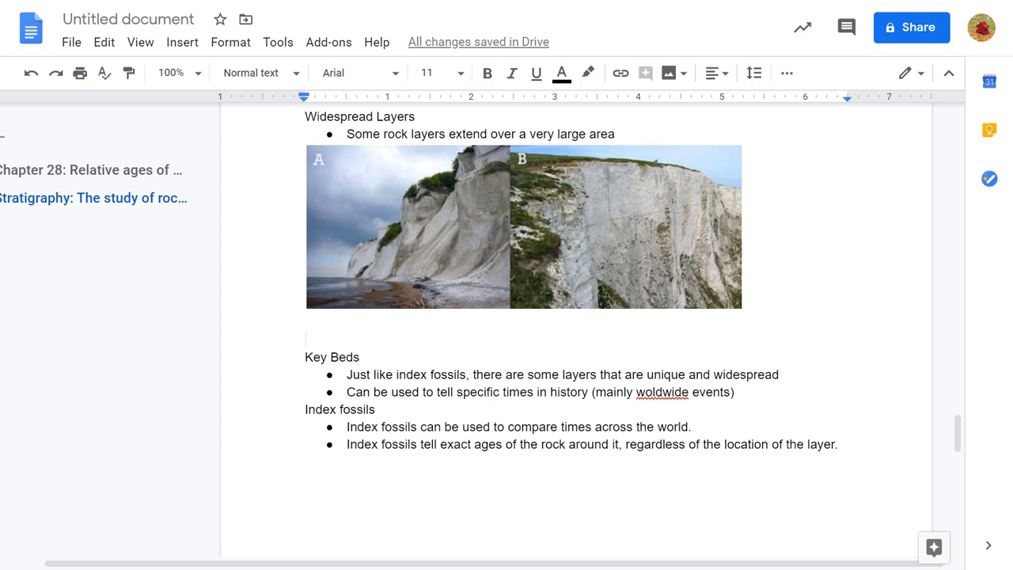
click(307, 339)
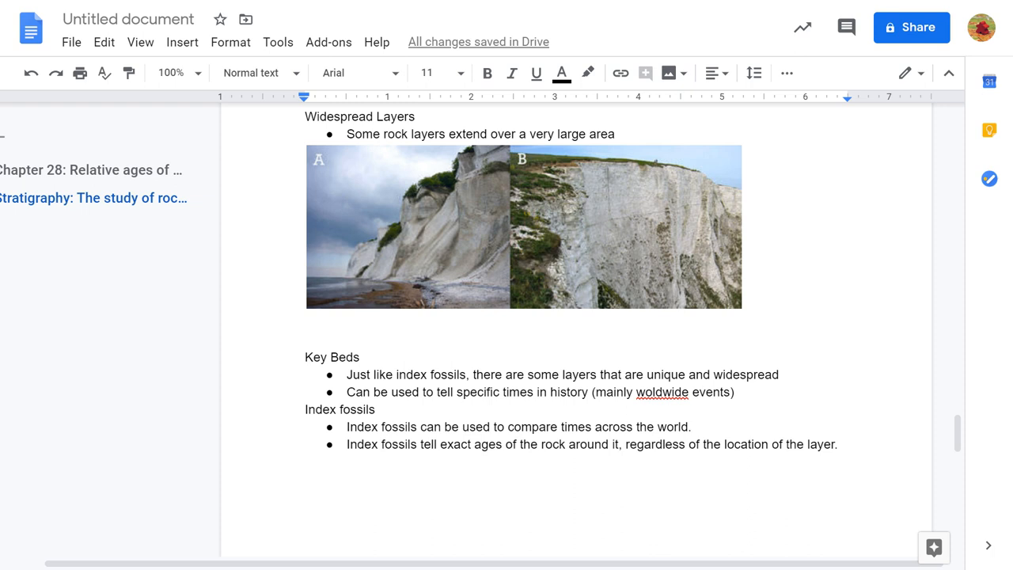
click(307, 339)
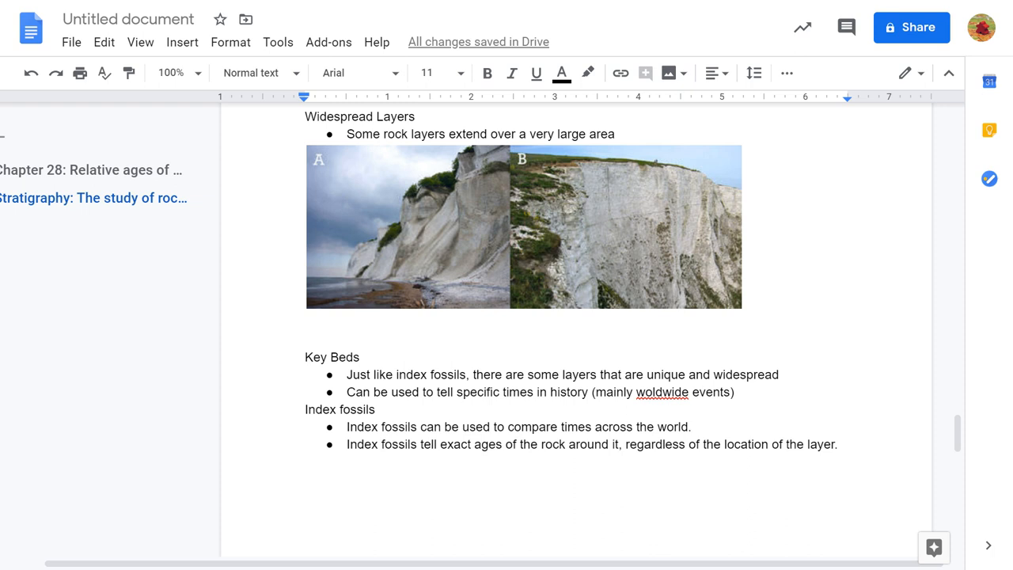
click(307, 338)
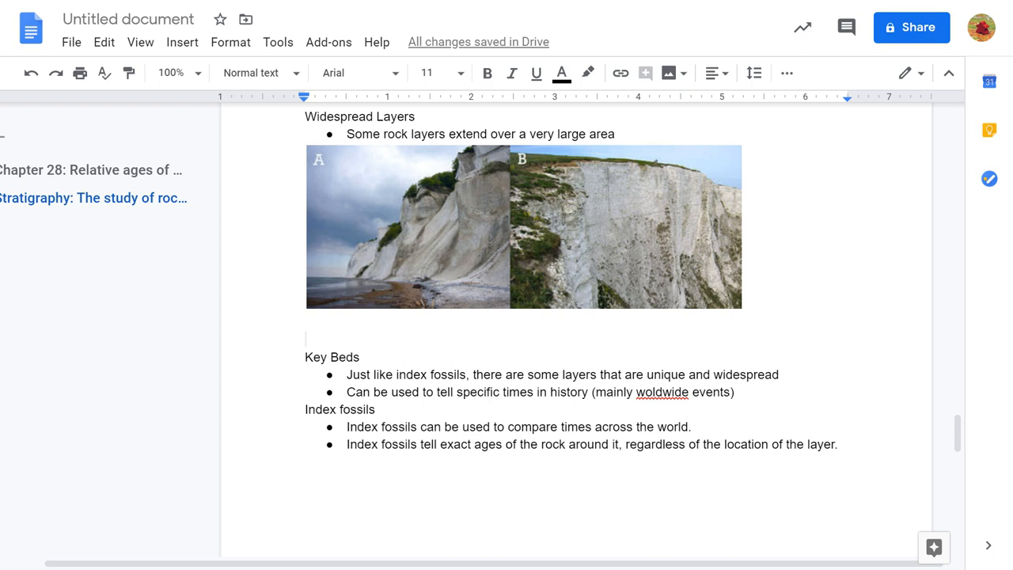
click(307, 338)
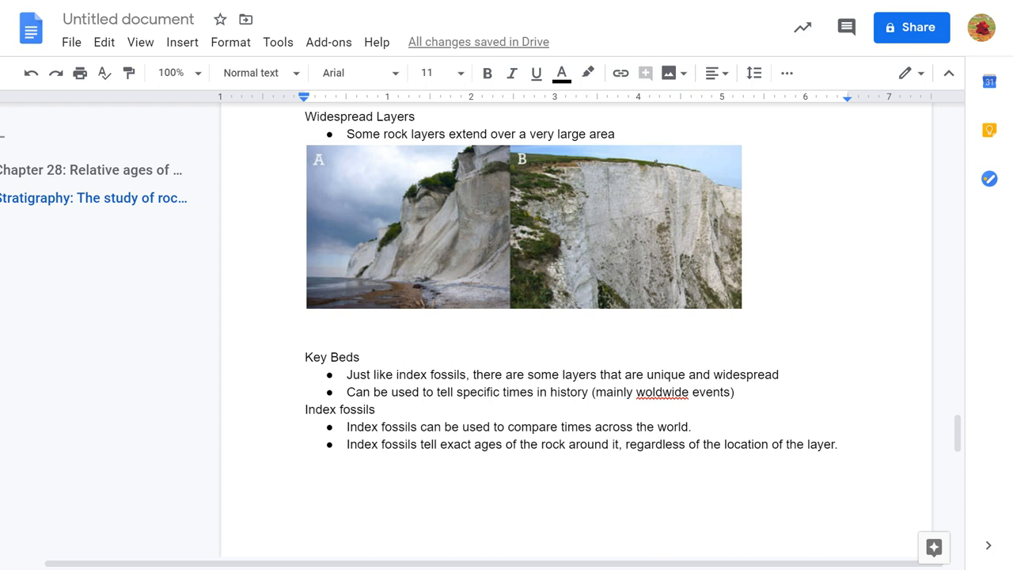
click(306, 339)
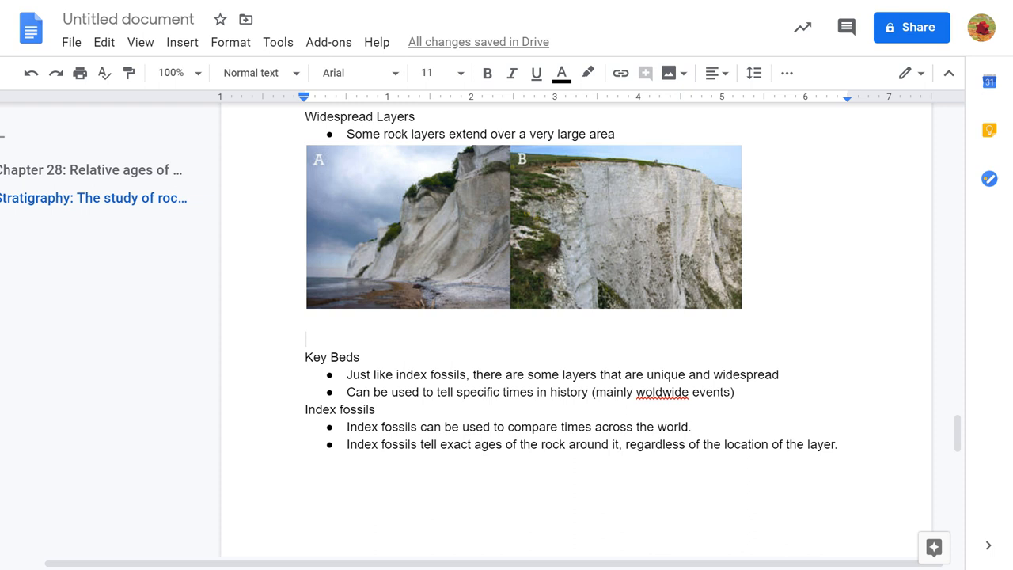
click(307, 339)
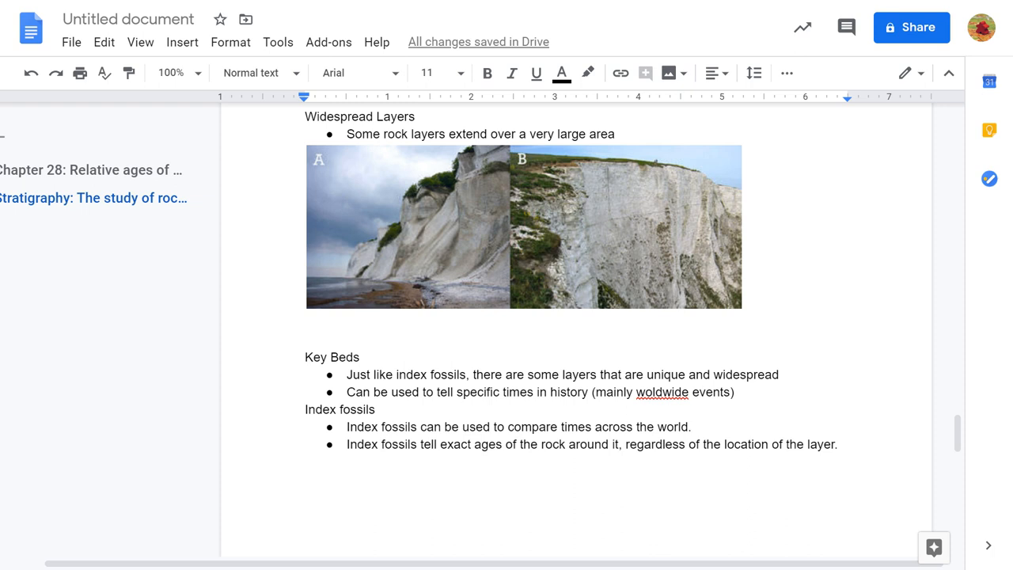
click(307, 339)
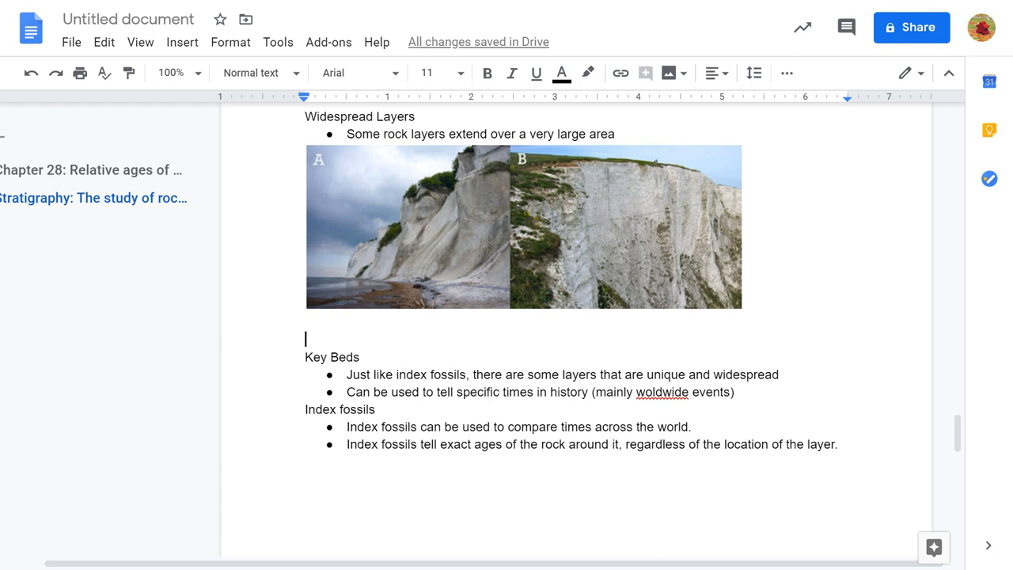
Step: Insert an empty line above the Index fossils heading, after the Key Beds bullets
key(enter)
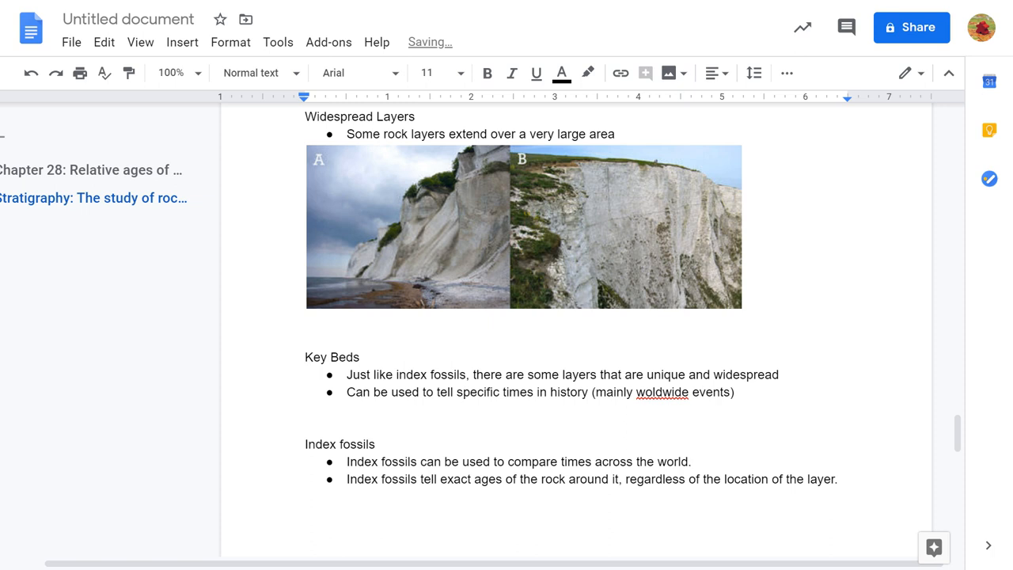
click(307, 425)
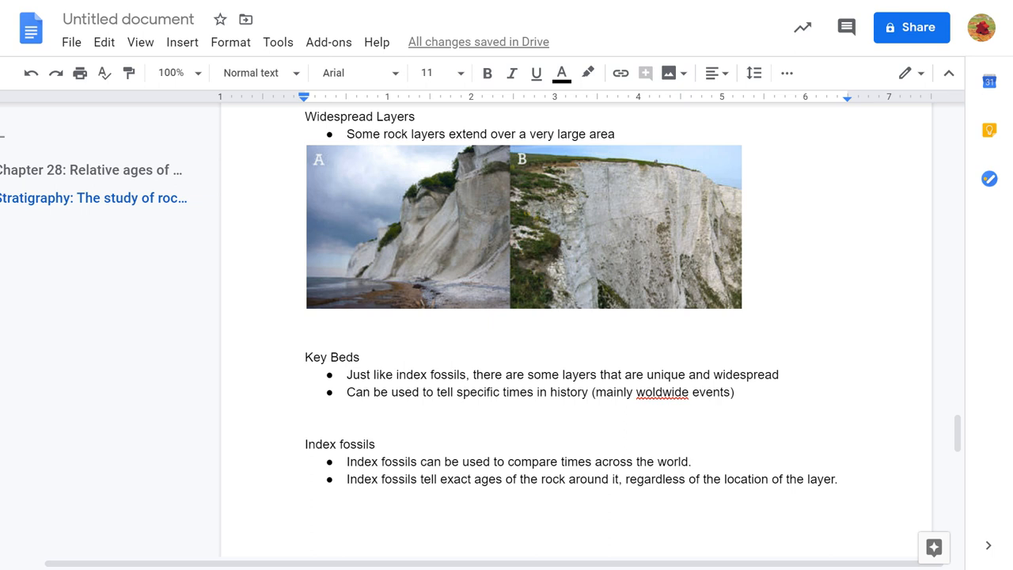
click(307, 424)
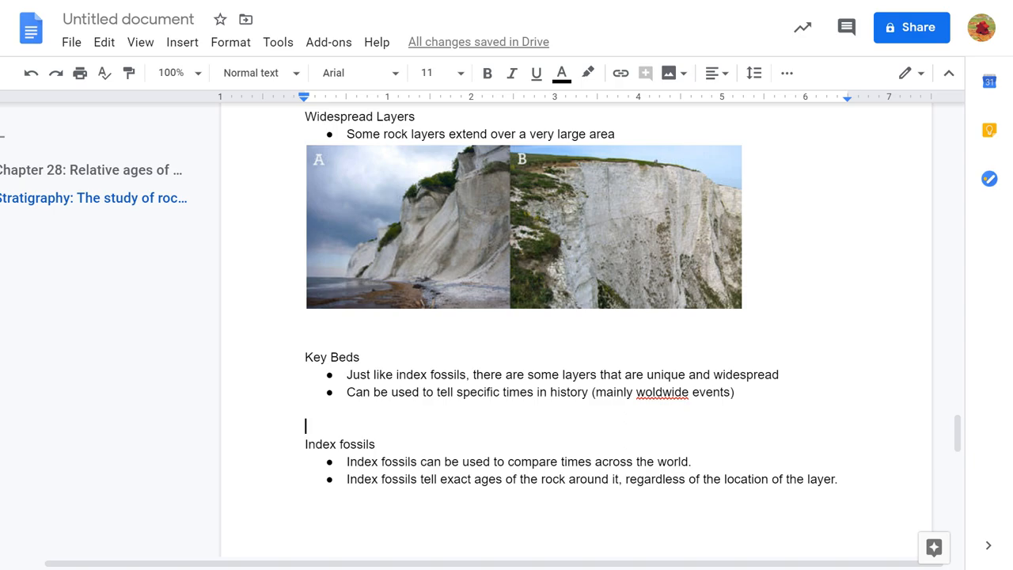
Step: Scroll up to the Stratigraphy heading, then down past the rock strata photo toward Law of Superposition
scroll(up, 3)
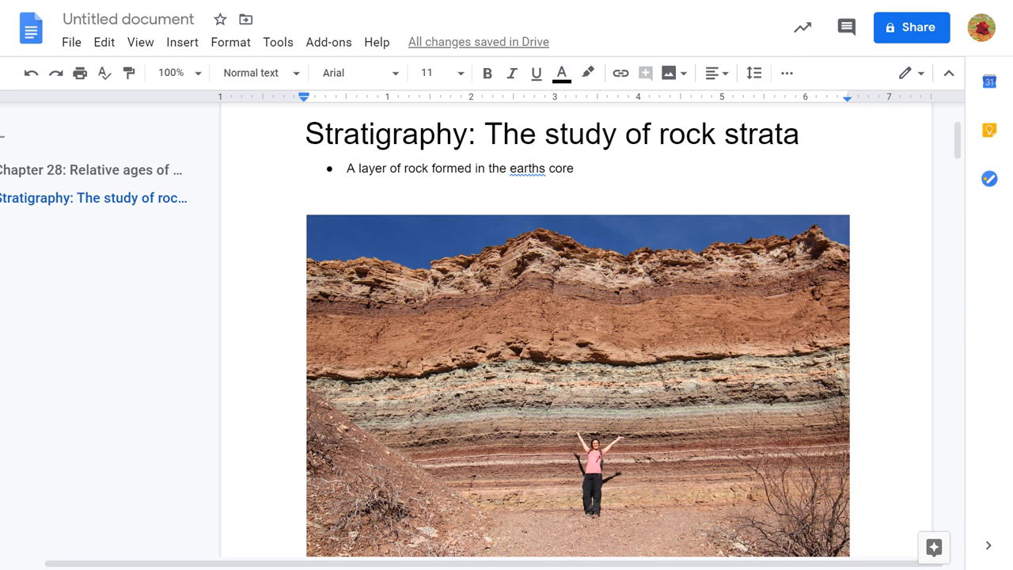
scroll(down, 3)
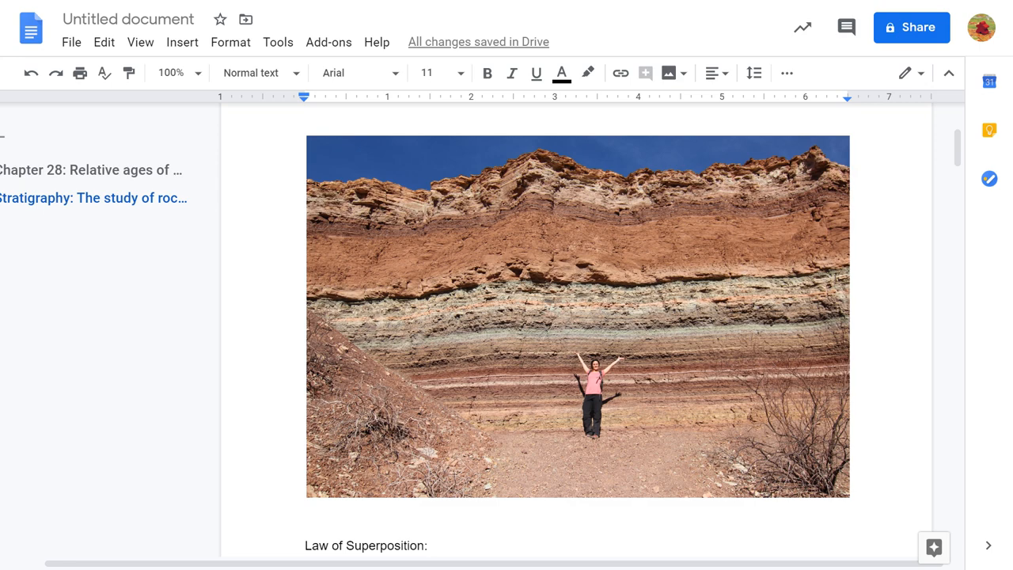
scroll(down, 3)
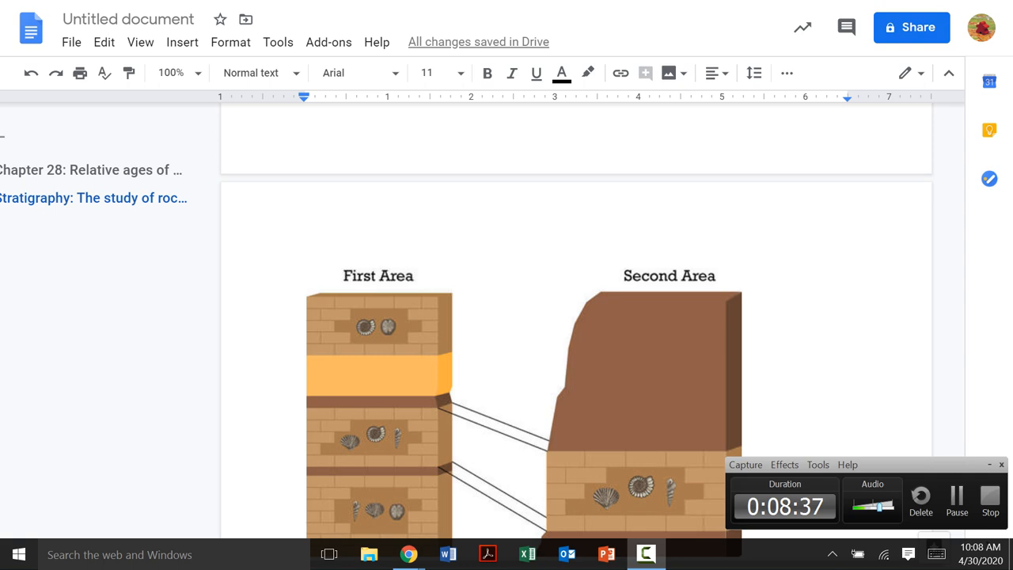
Step: Scroll down to the First Area / Second Area fossil correlation diagram
scroll(down, 3)
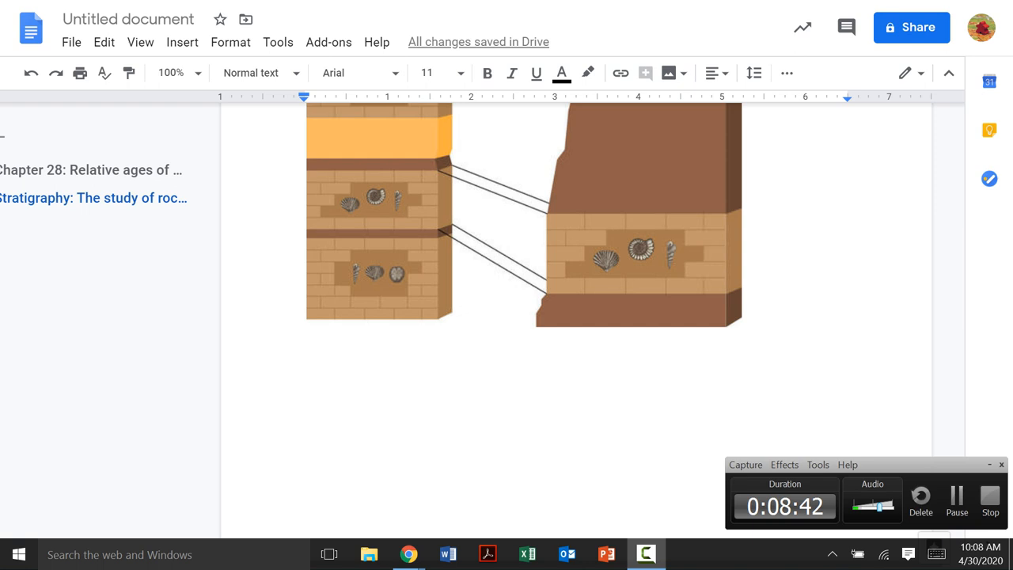
scroll(down, 3)
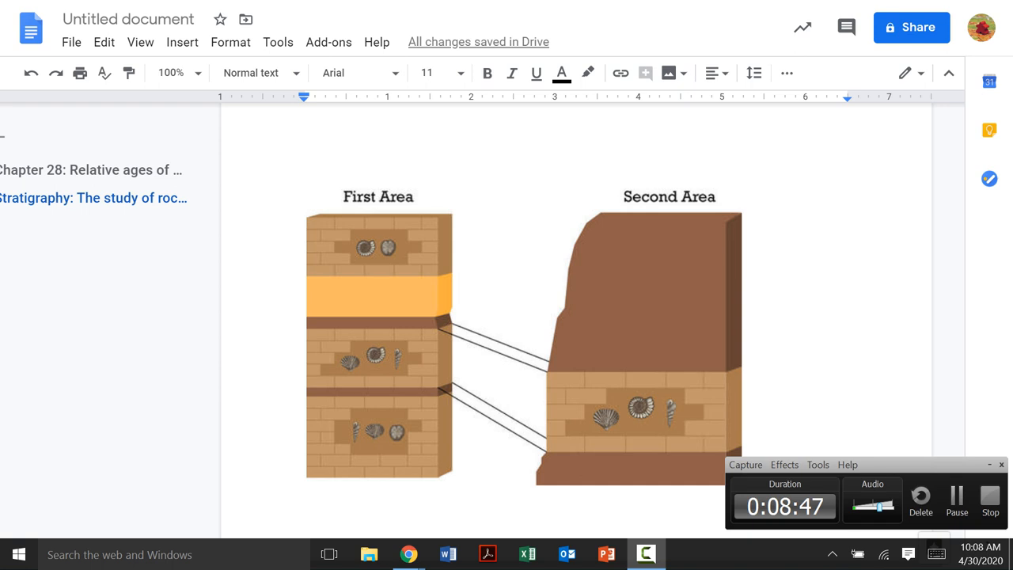